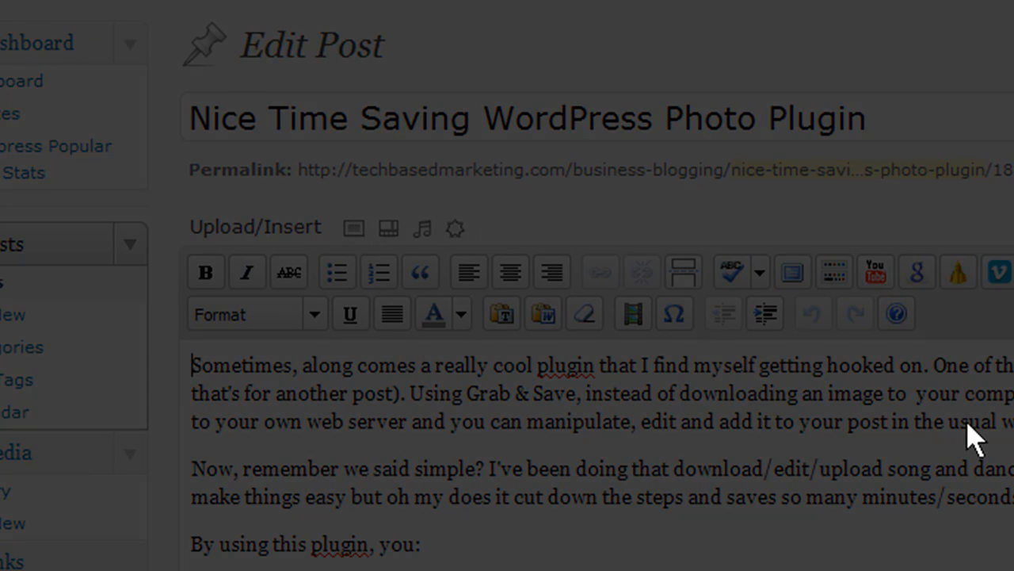
# Step: Open the Add an Image dialog from the Edit Post screen, then switch to the Flickr photo page
pyautogui.click(353, 228)
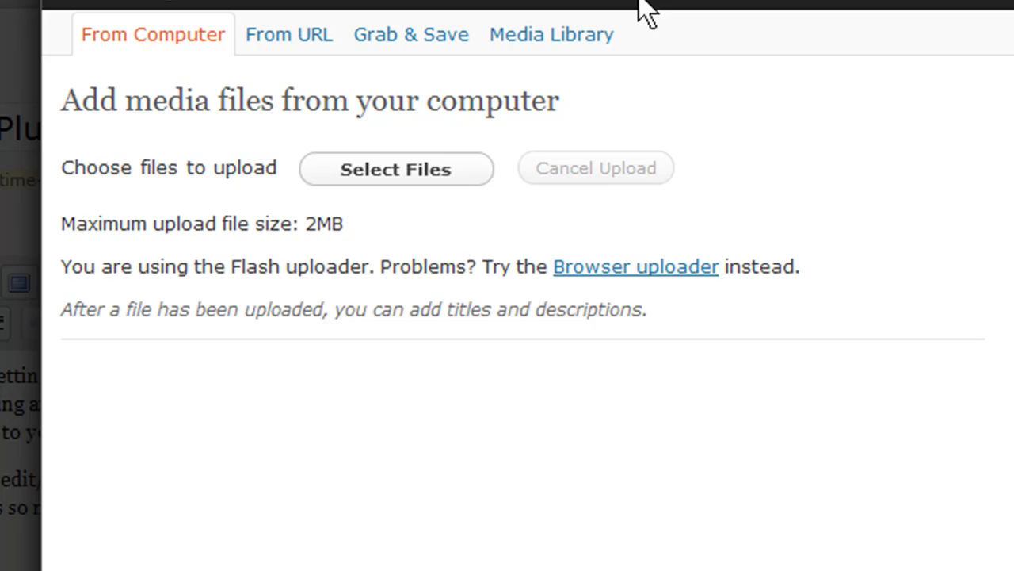
pyautogui.moveTo(383, 158)
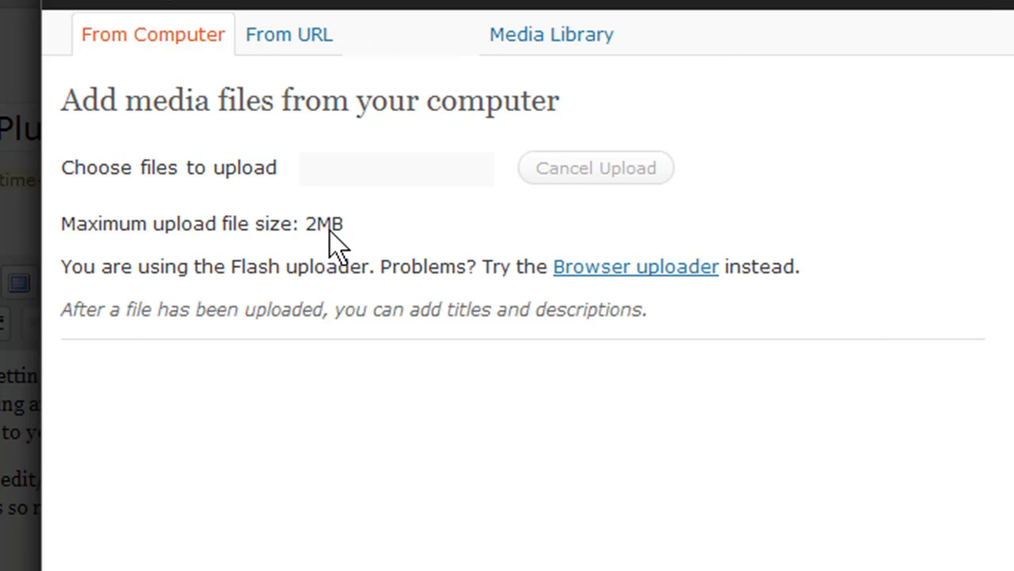
pyautogui.click(411, 35)
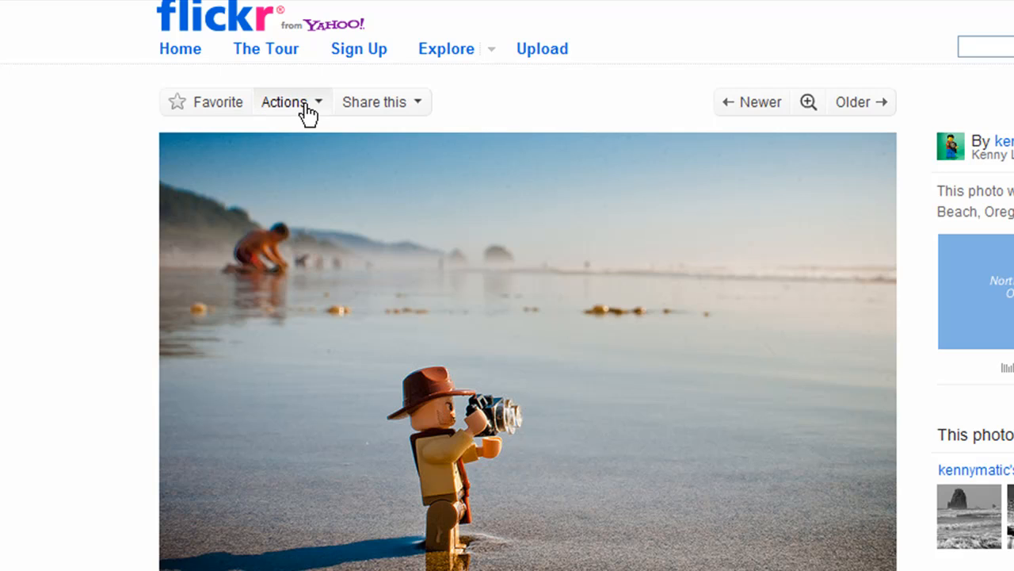
# Step: Show the Small 240×159 size via Actions > View all sizes and copy its download link
pyautogui.click(291, 101)
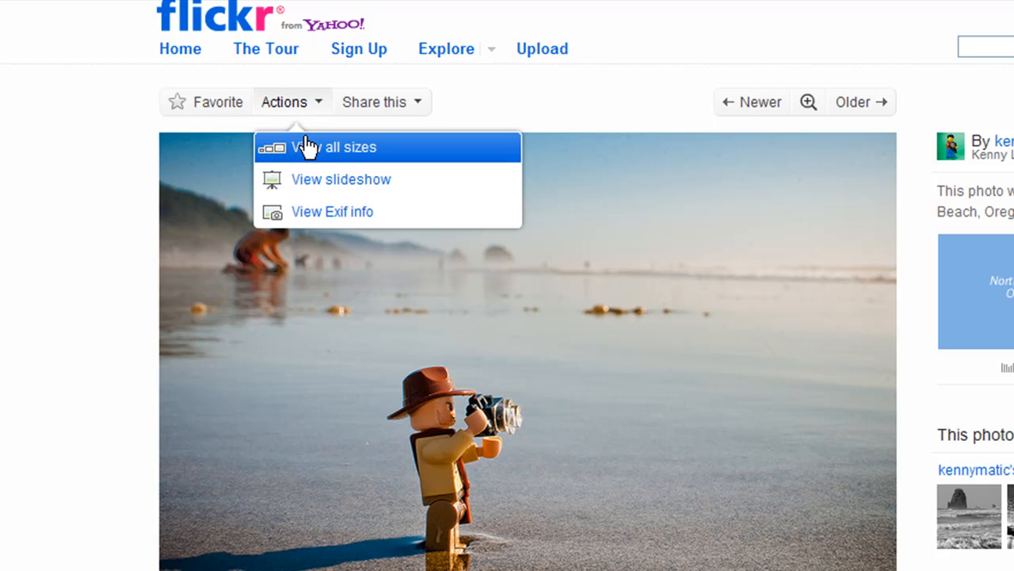
pyautogui.click(336, 146)
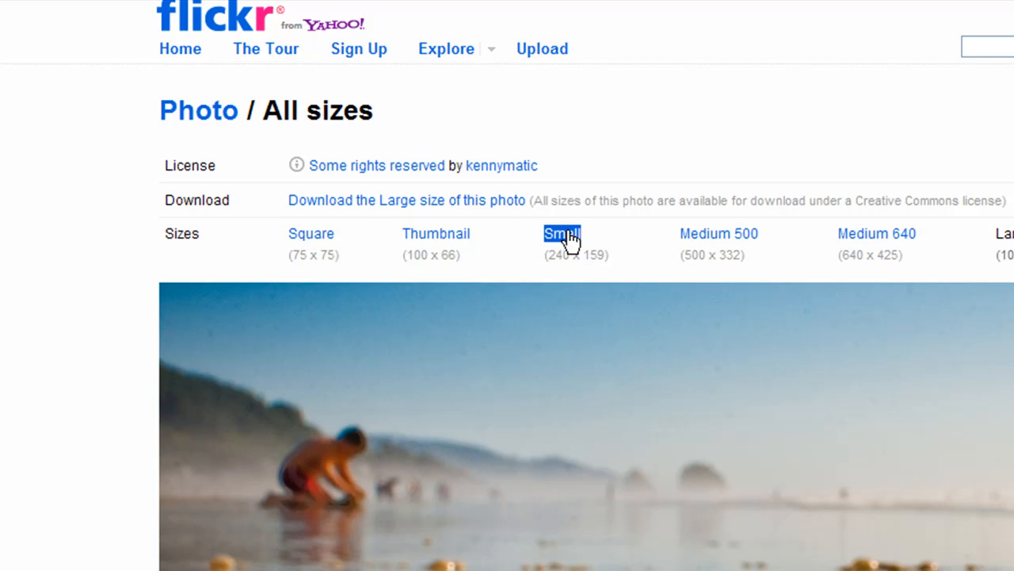
pyautogui.click(561, 233)
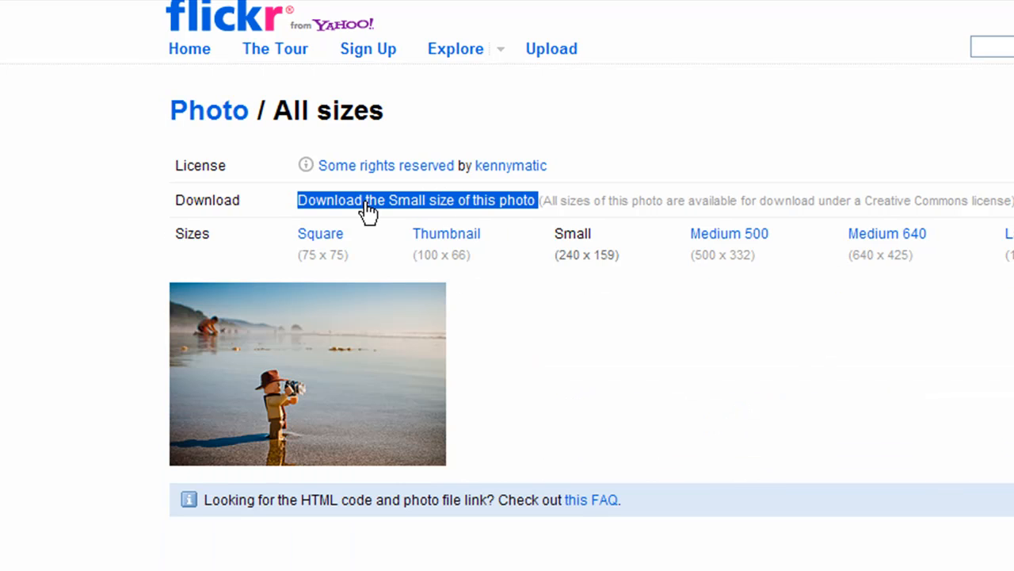
pyautogui.rightClick(415, 200)
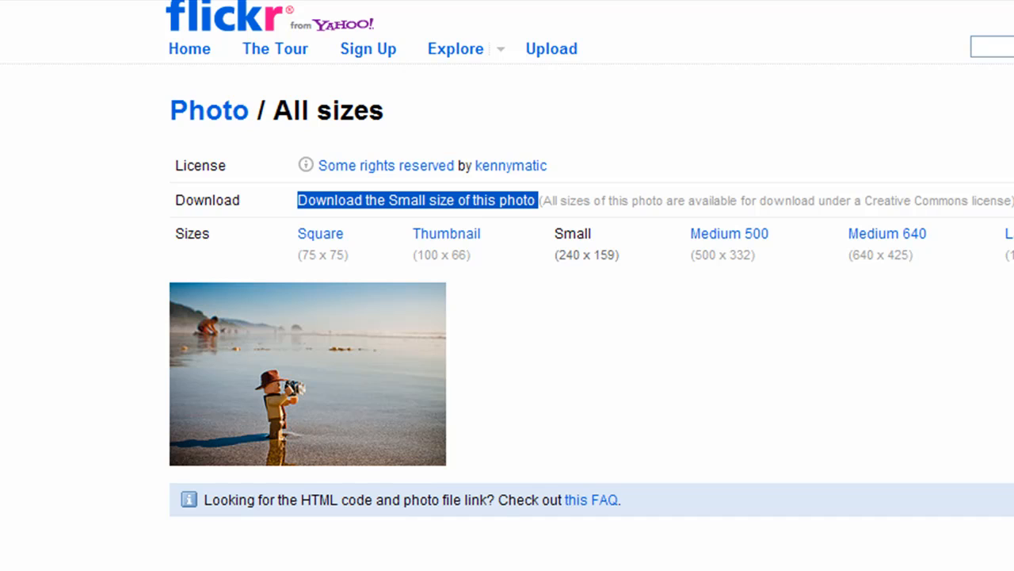
pyautogui.moveTo(289, 250)
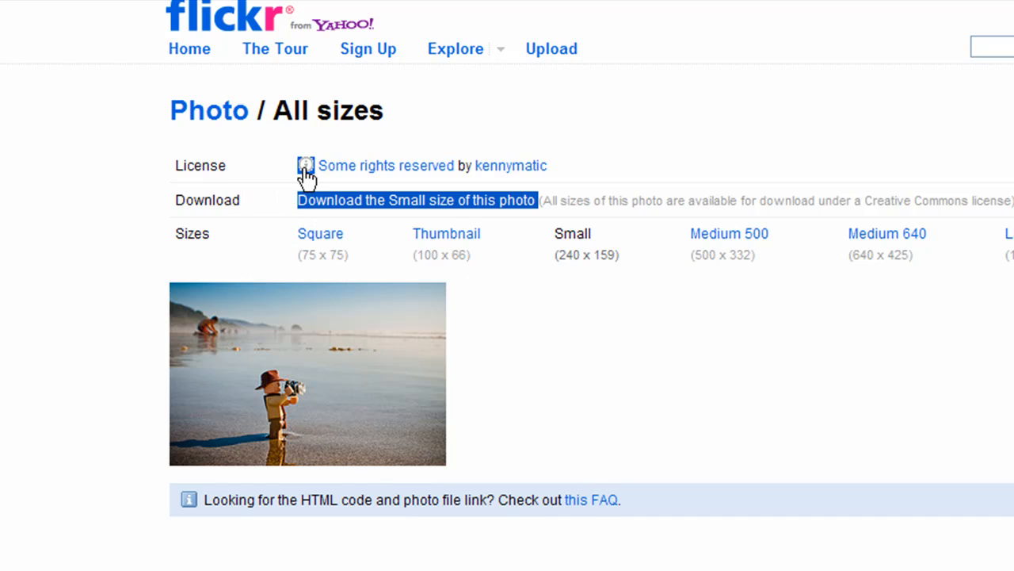
pyautogui.moveTo(306, 167)
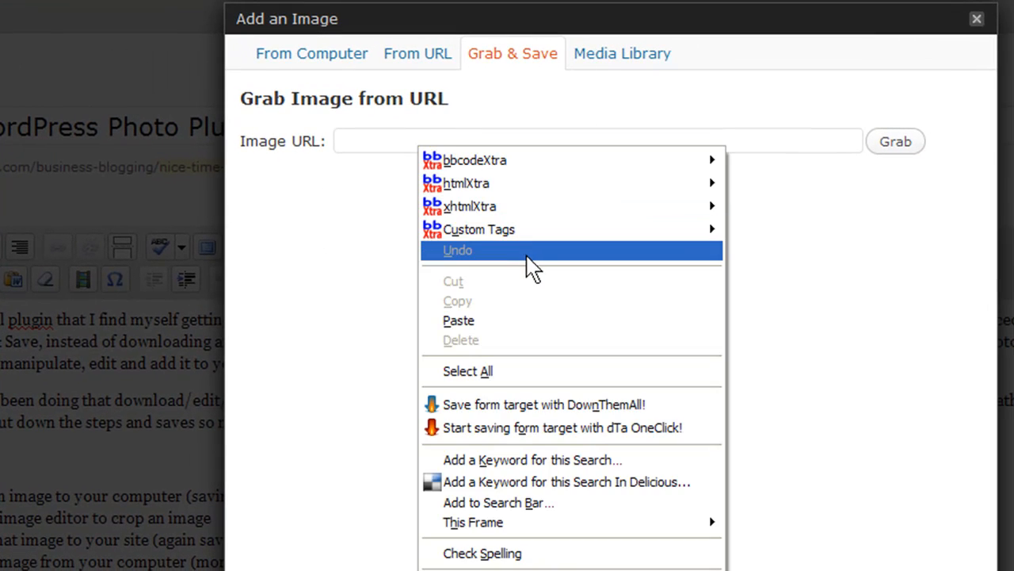
# Step: Grab the pasted Flickr photo URL with Grab & Save and show the saved image's details
pyautogui.click(459, 321)
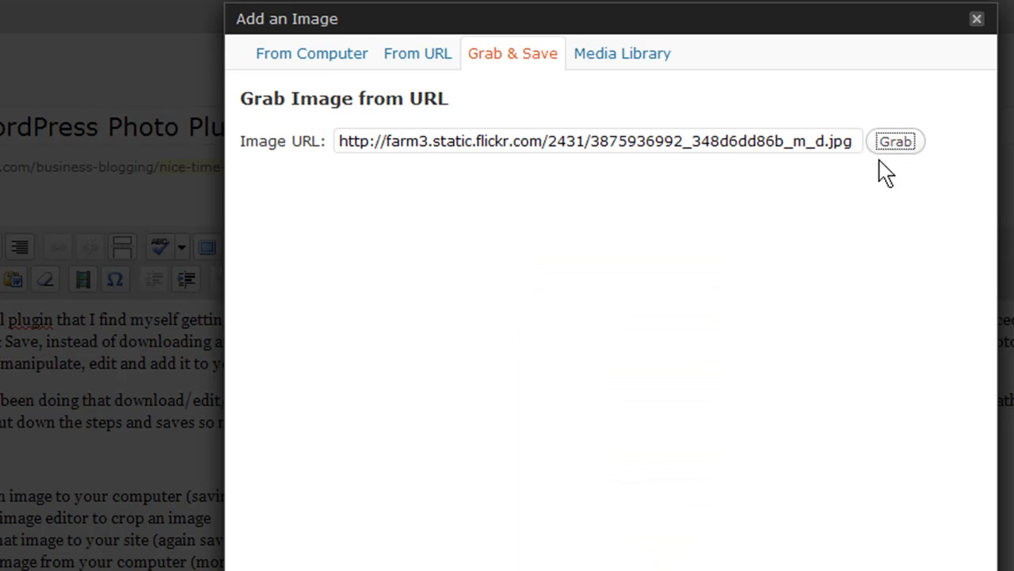
pyautogui.click(894, 141)
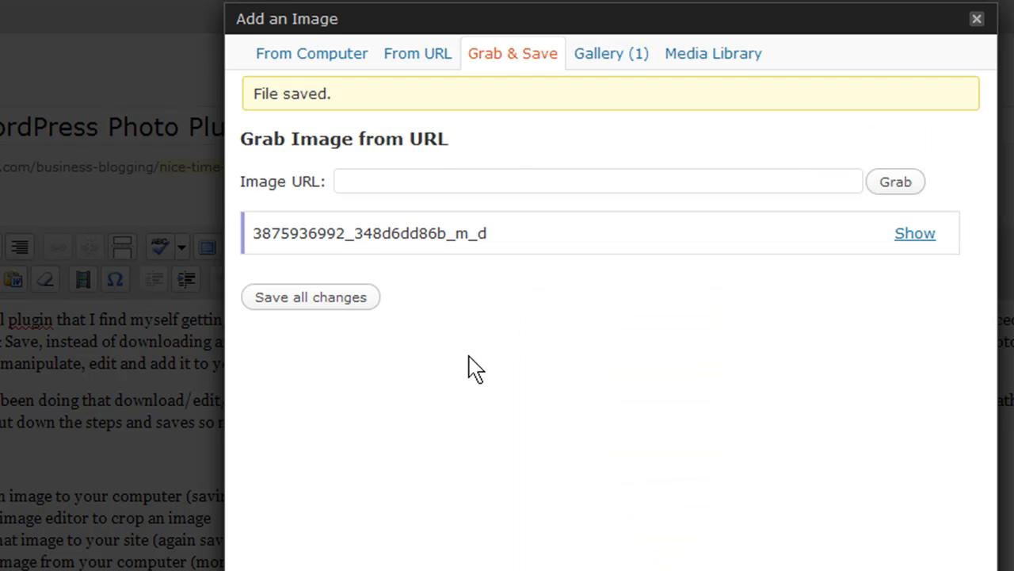
pyautogui.click(913, 231)
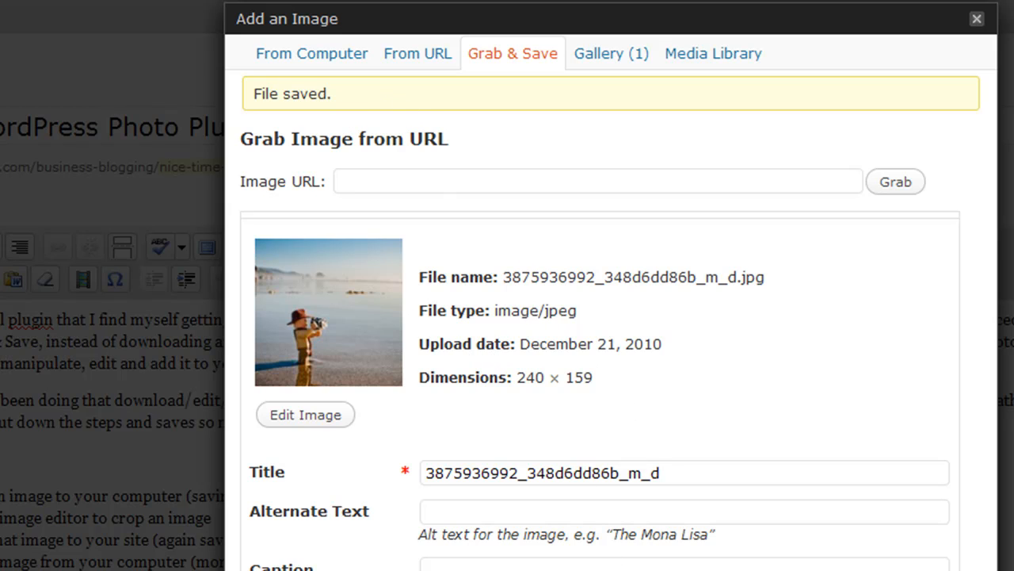
pyautogui.scroll(-3)
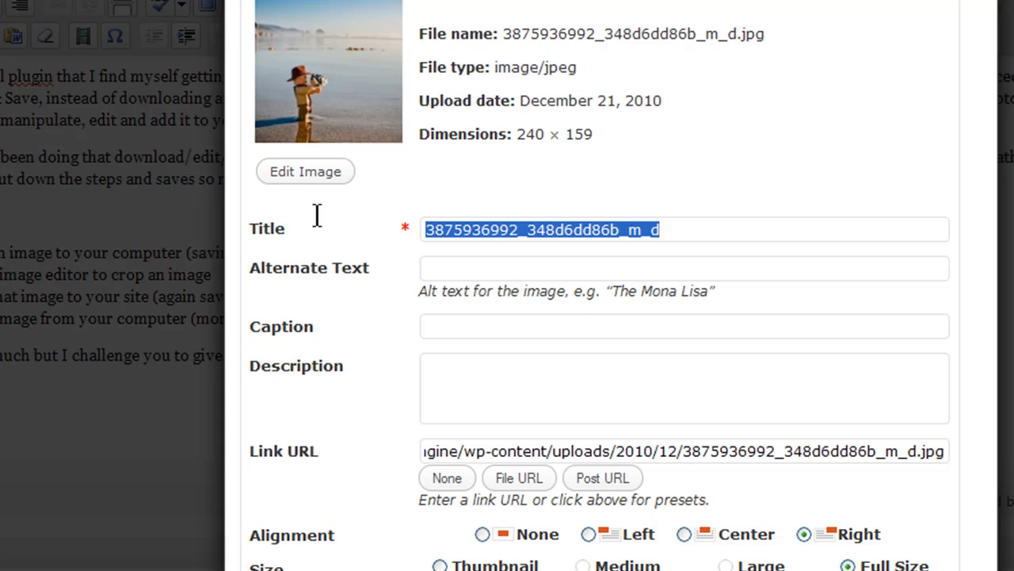
# Step: Set the image Title to 'Photography' and Caption to 'Photo by kennymatic'
pyautogui.write('Photog')
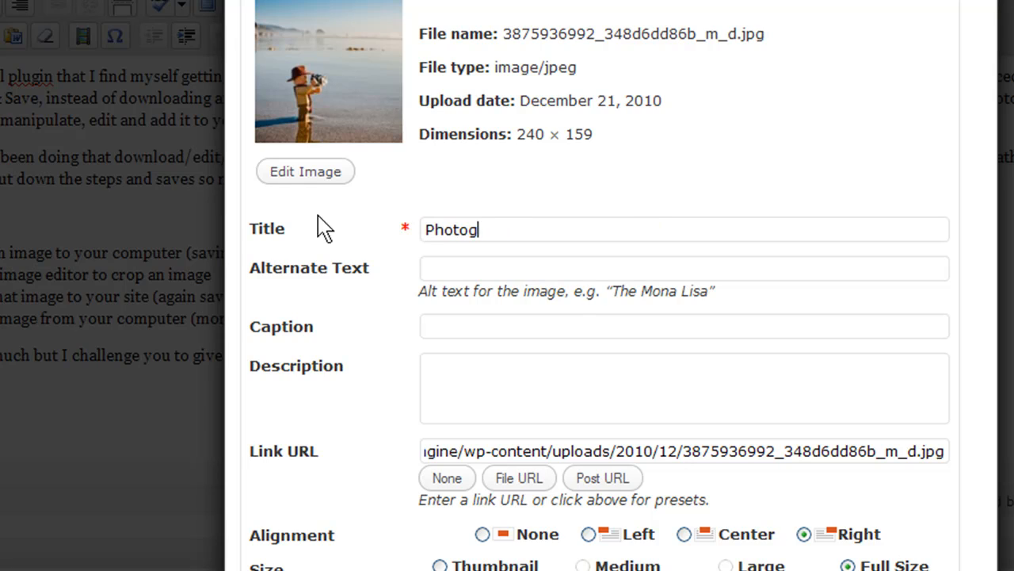
pyautogui.write('raphy')
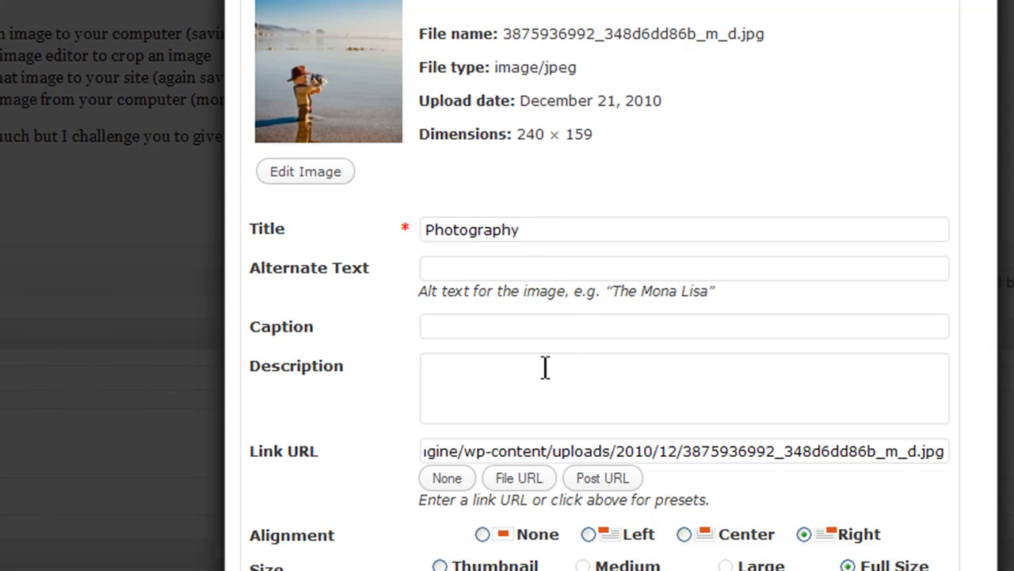
pyautogui.write('Pht')
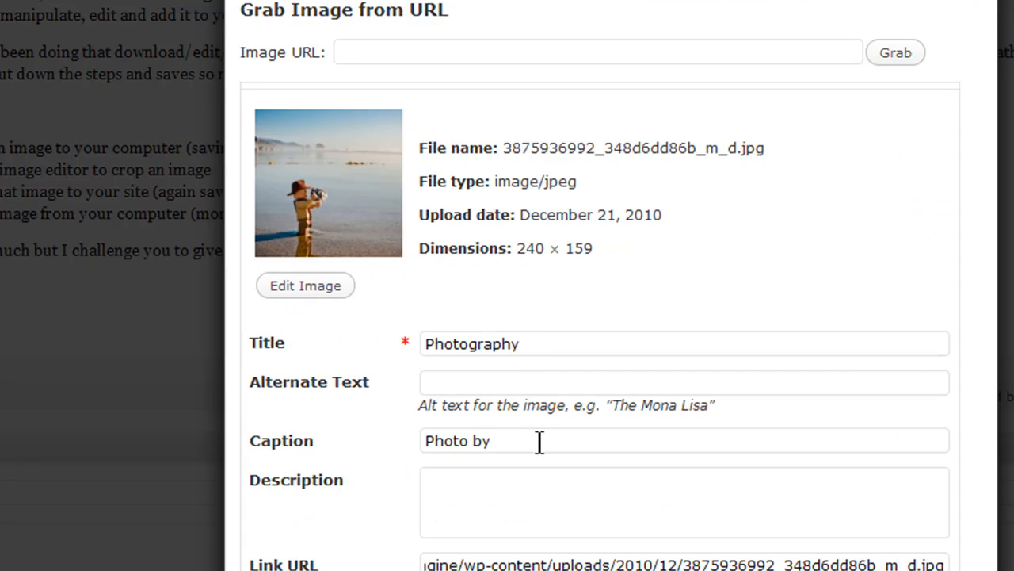
pyautogui.write('ken')
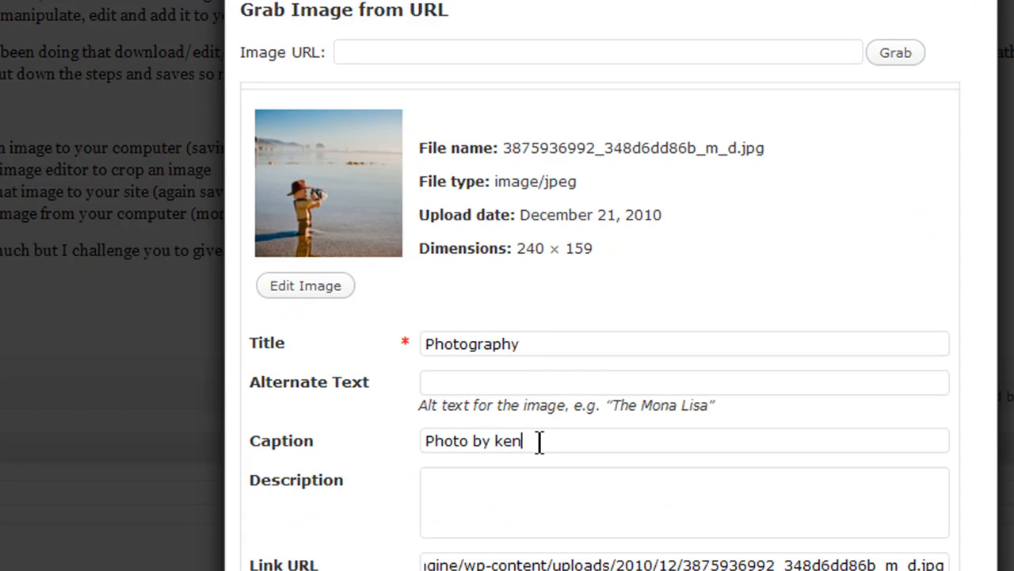
pyautogui.write('nymatic')
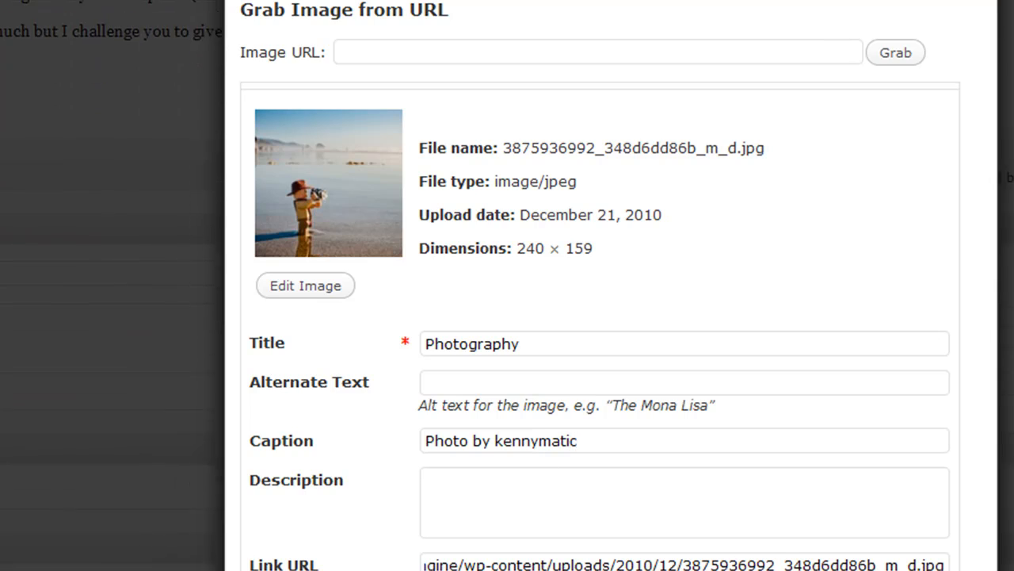
# Step: Set the grabbed photo to Right alignment at Full Size and insert it into the post
pyautogui.click(304, 286)
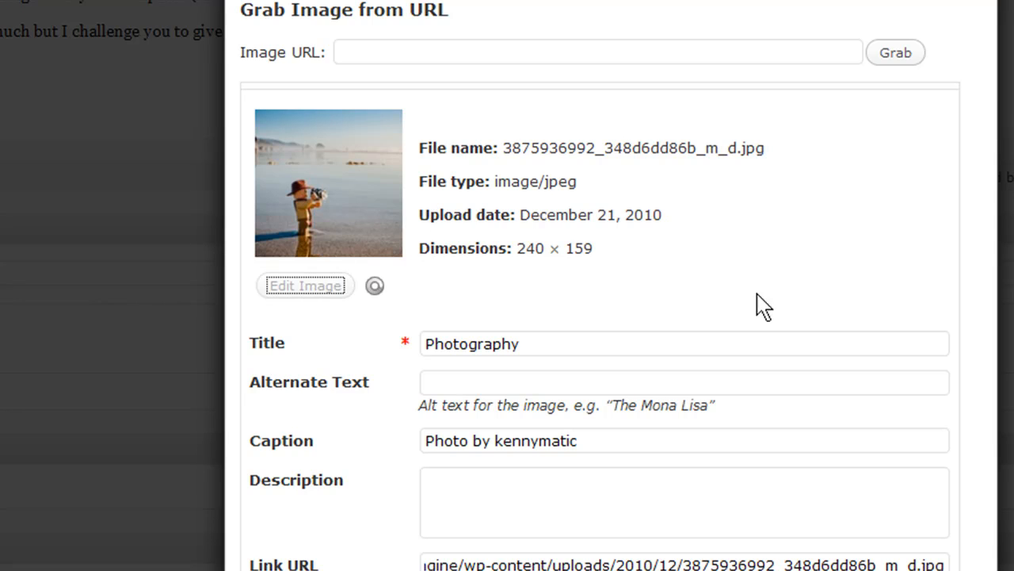
pyautogui.click(304, 285)
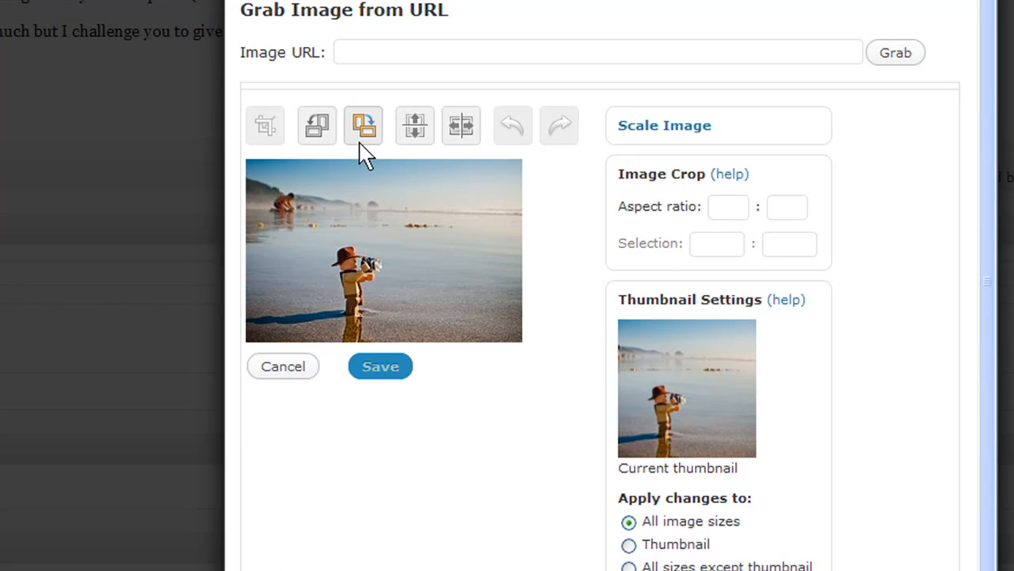
pyautogui.click(363, 126)
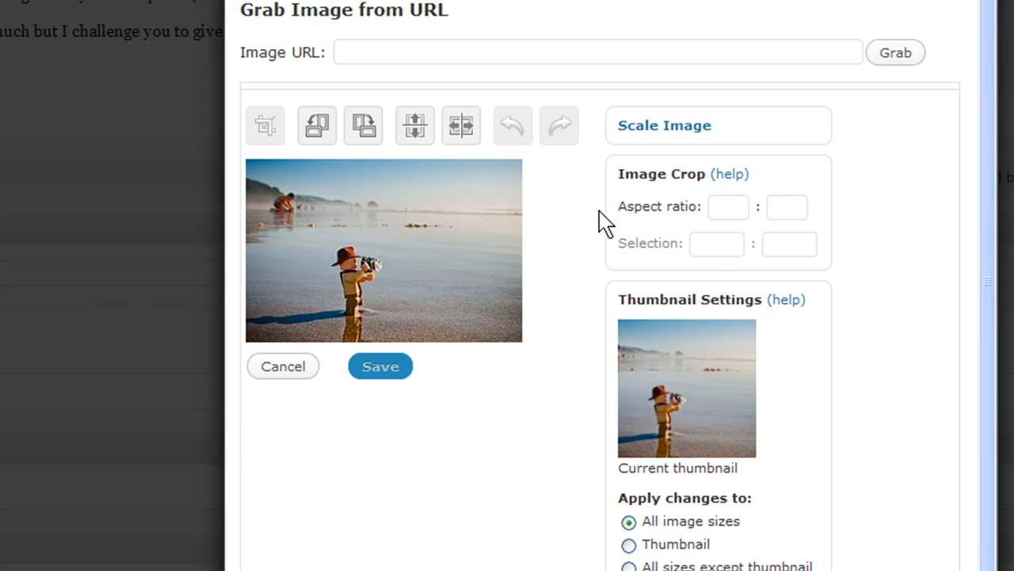
pyautogui.moveTo(691, 176)
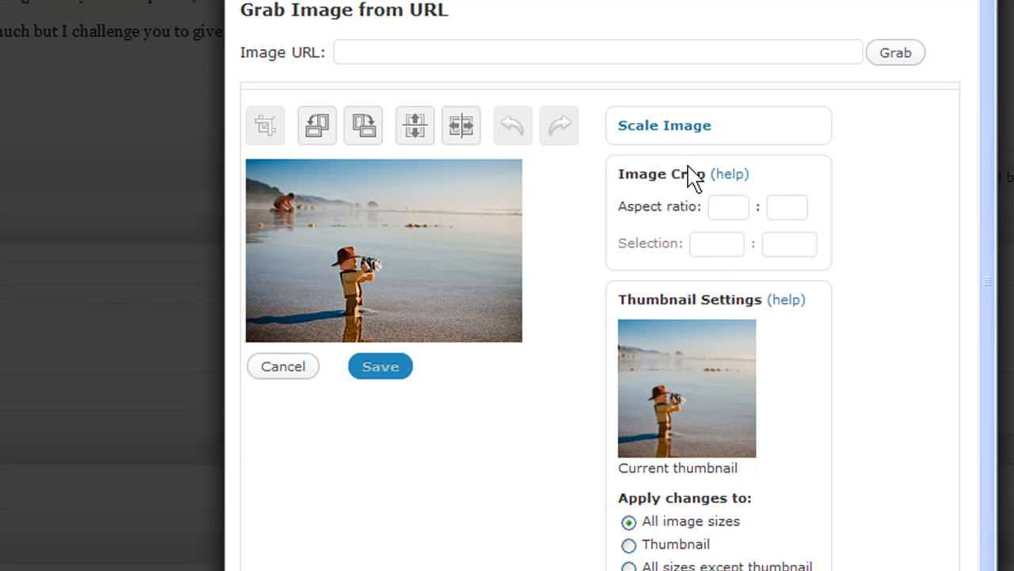
pyautogui.moveTo(690, 175)
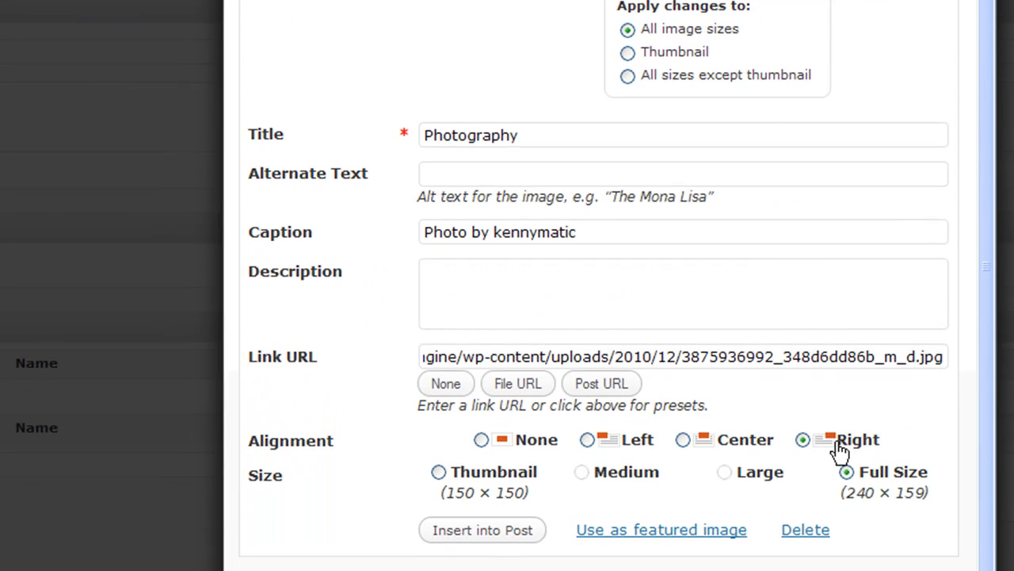
pyautogui.moveTo(832, 450)
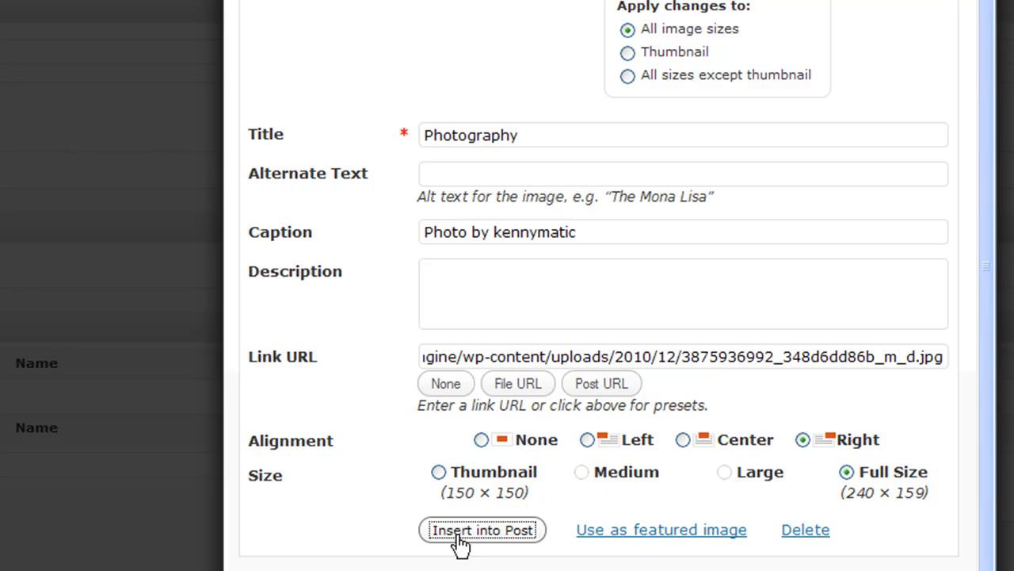
pyautogui.click(482, 529)
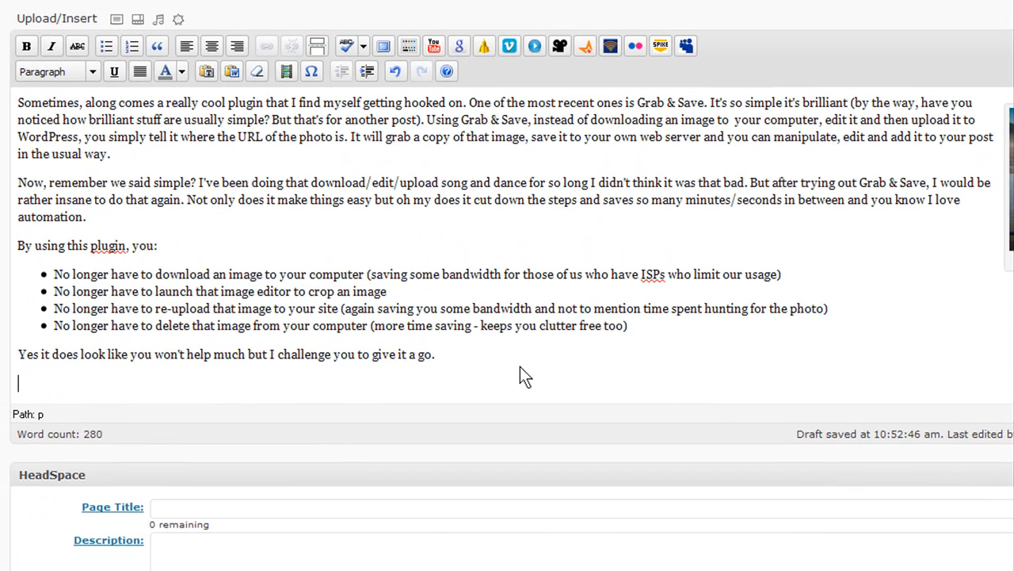
# Step: Add a 'Photo by kennymatic' credit line at the end of the post and select the name
pyautogui.write('P')
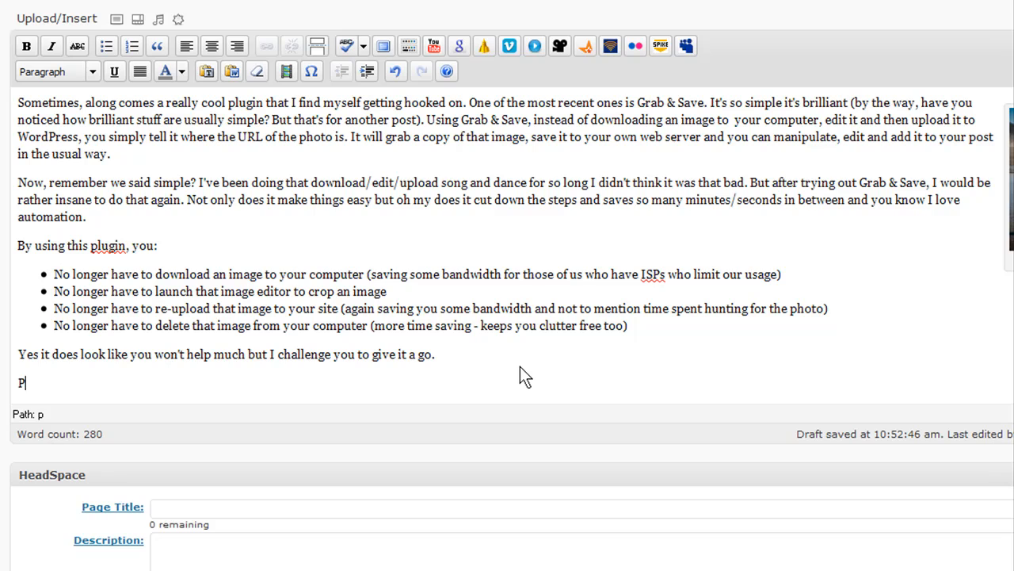
pyautogui.write('hoto by ke')
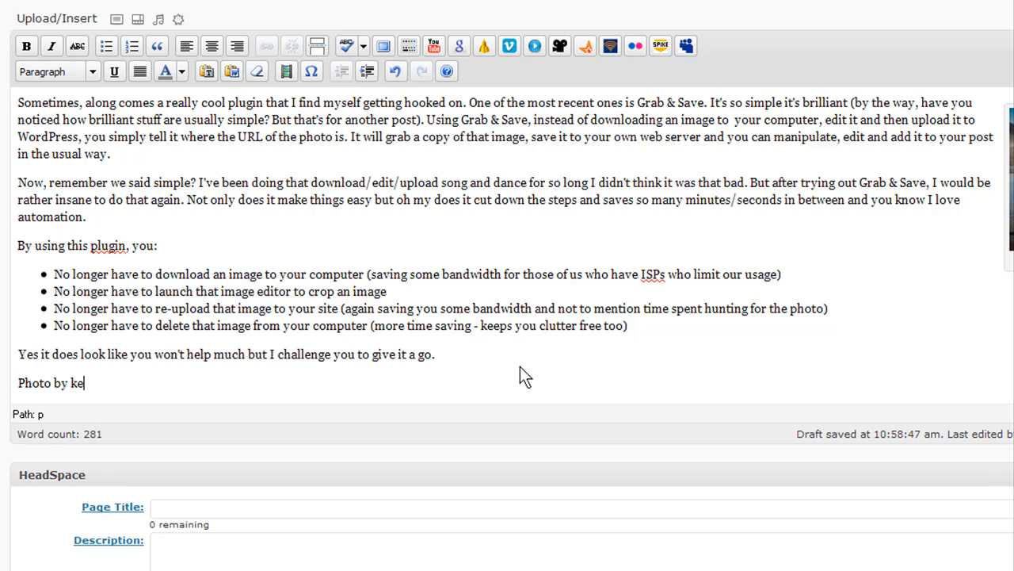
pyautogui.write('nnymatic')
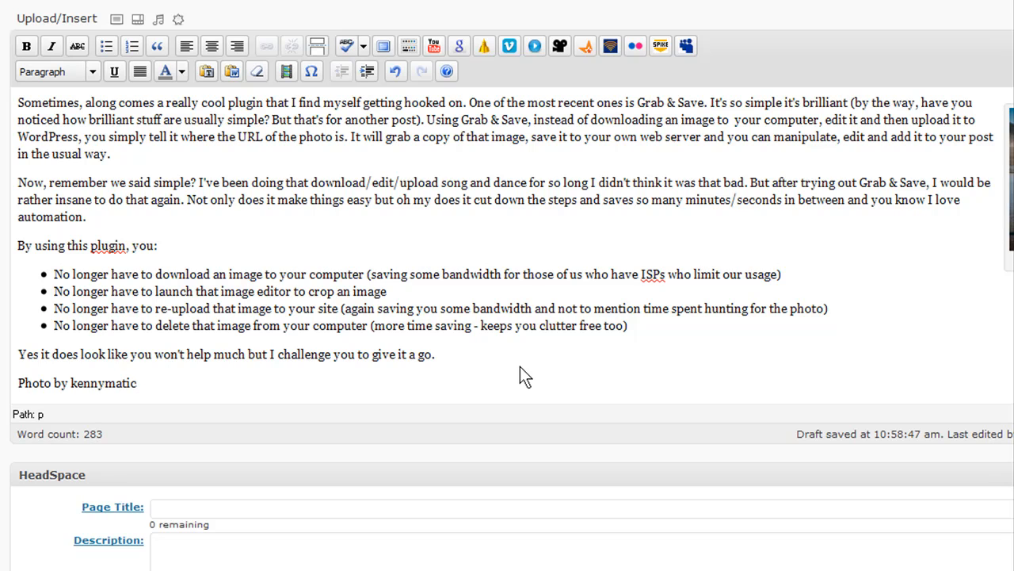
pyautogui.doubleClick(103, 381)
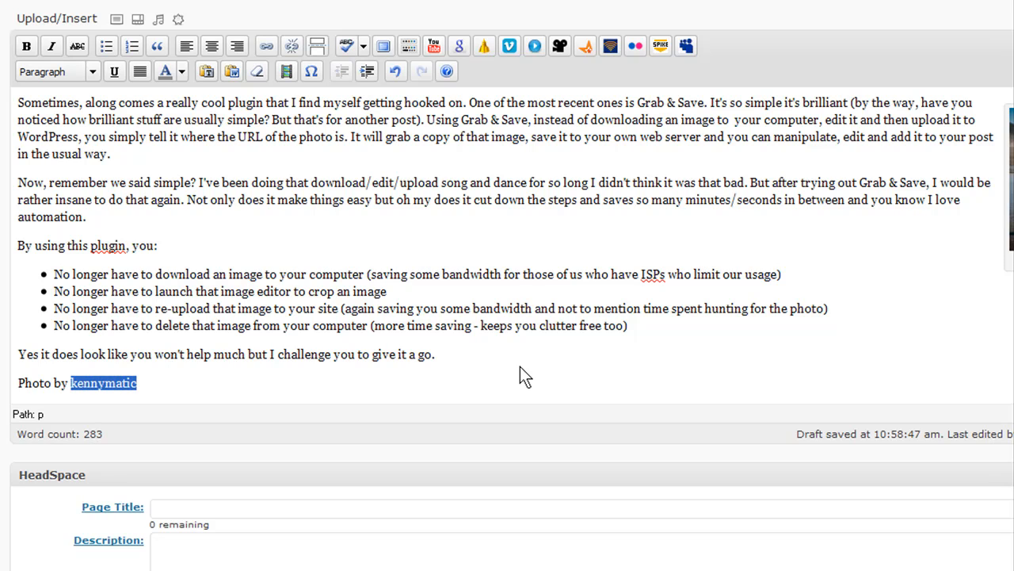
pyautogui.moveTo(266, 44)
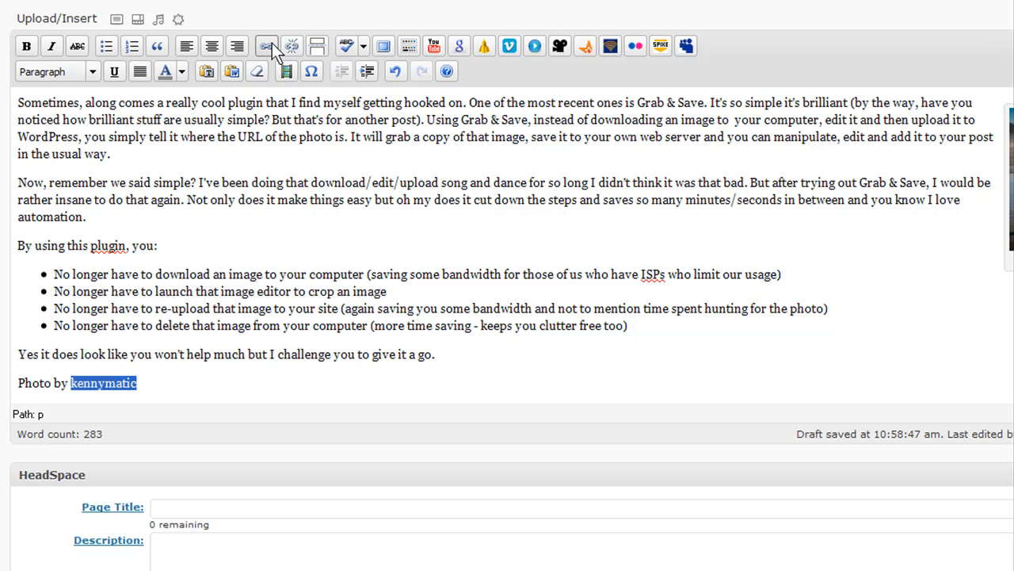
# Step: Link 'kennymatic' to the photographer's Flickr page and adjust the credit line's block format
pyautogui.click(266, 44)
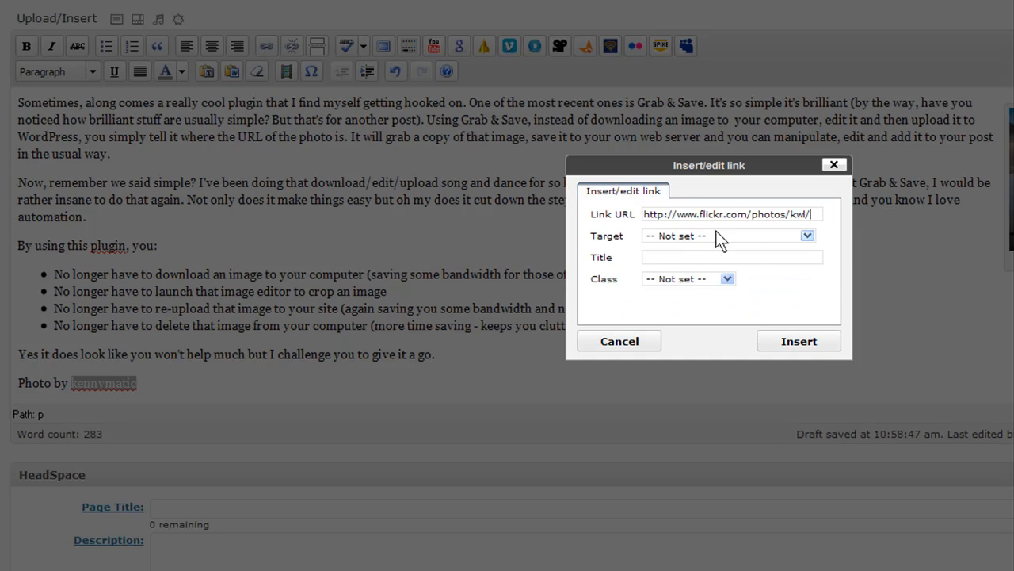
pyautogui.click(798, 341)
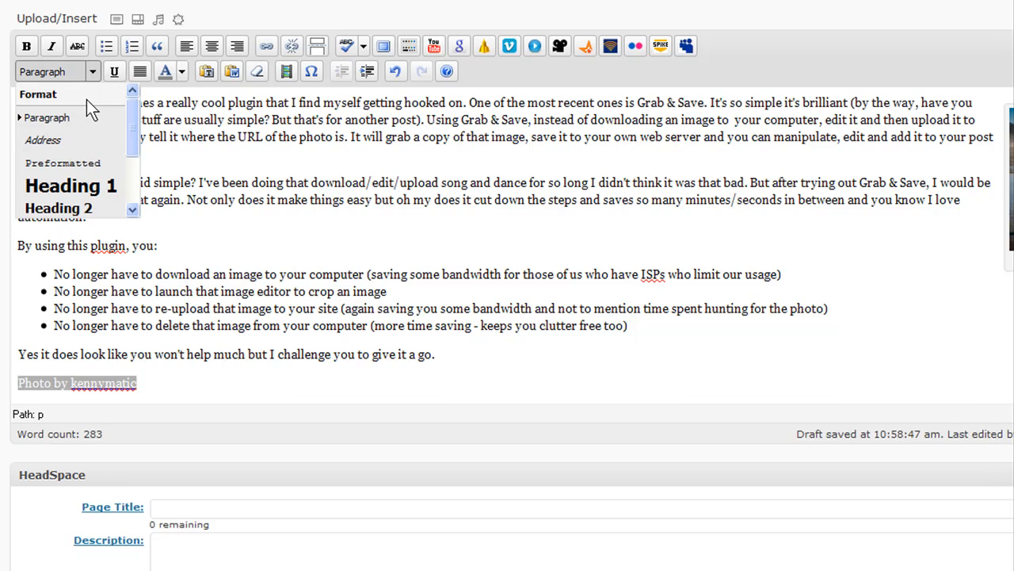
pyautogui.click(42, 139)
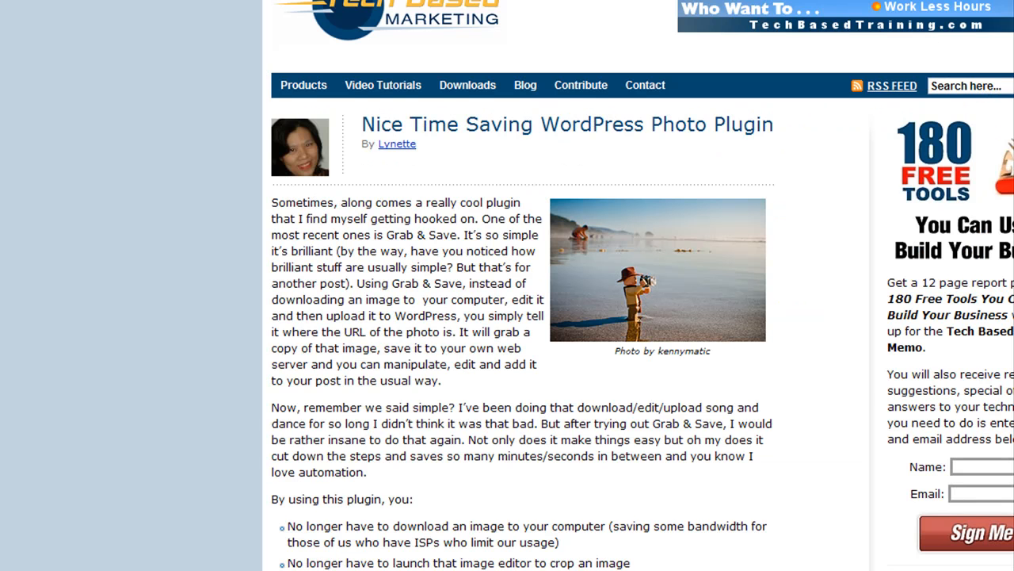
# Step: Review the preview with the right-aligned credited photo hosted in uploads, then return to Edit Post
pyautogui.scroll(-3)
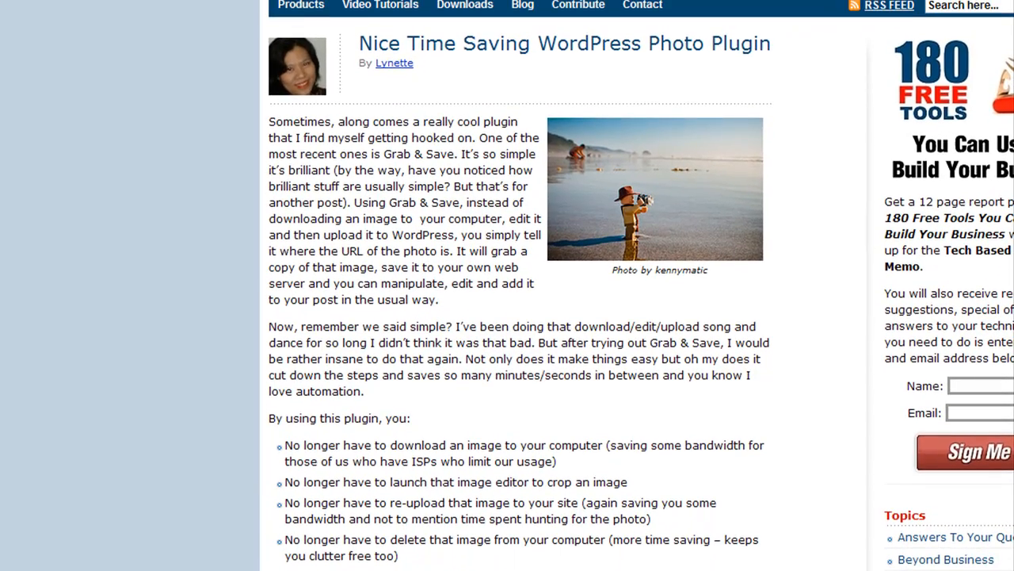
pyautogui.moveTo(669, 225)
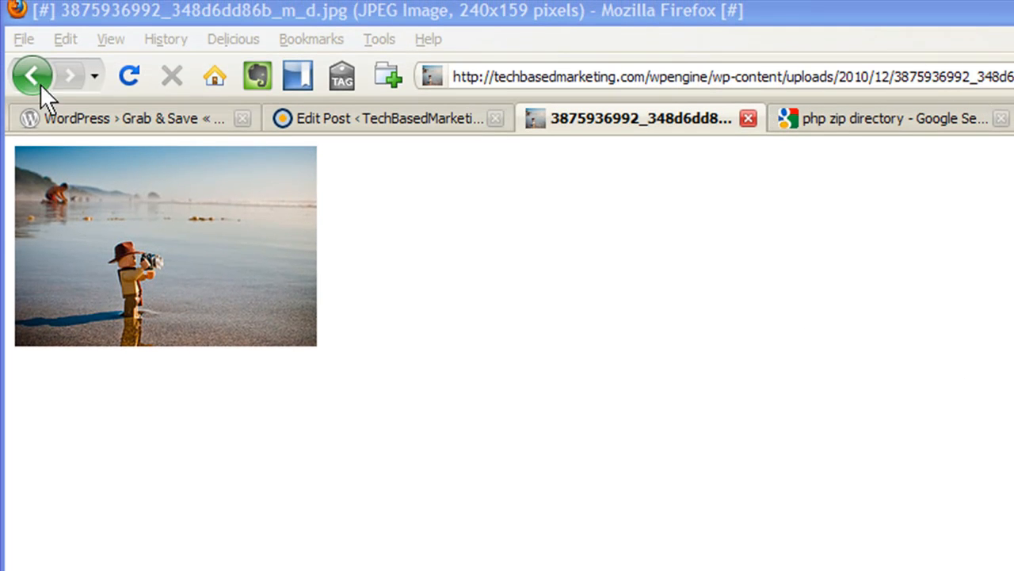
pyautogui.click(32, 76)
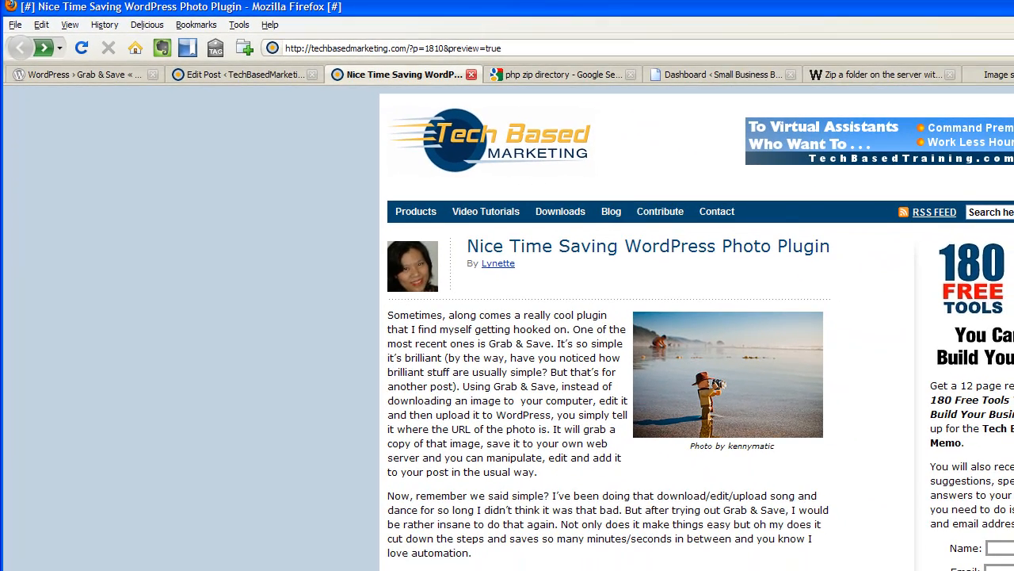
pyautogui.scroll(-3)
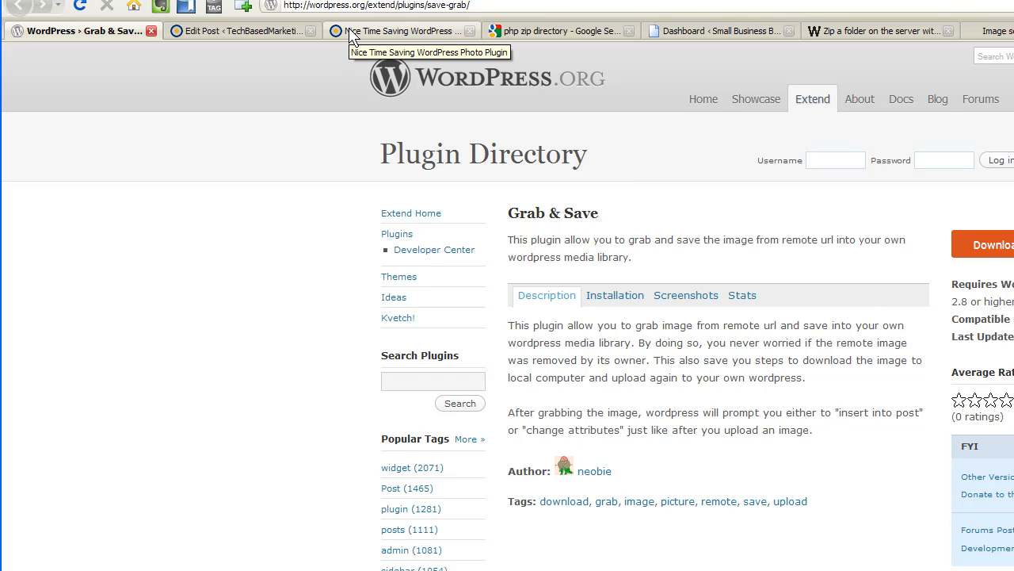
pyautogui.click(238, 30)
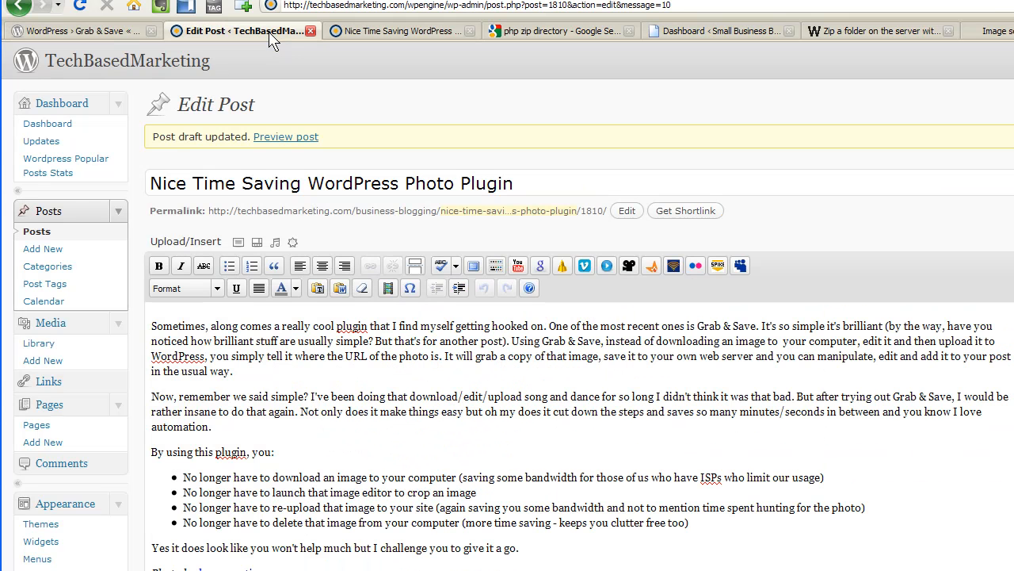